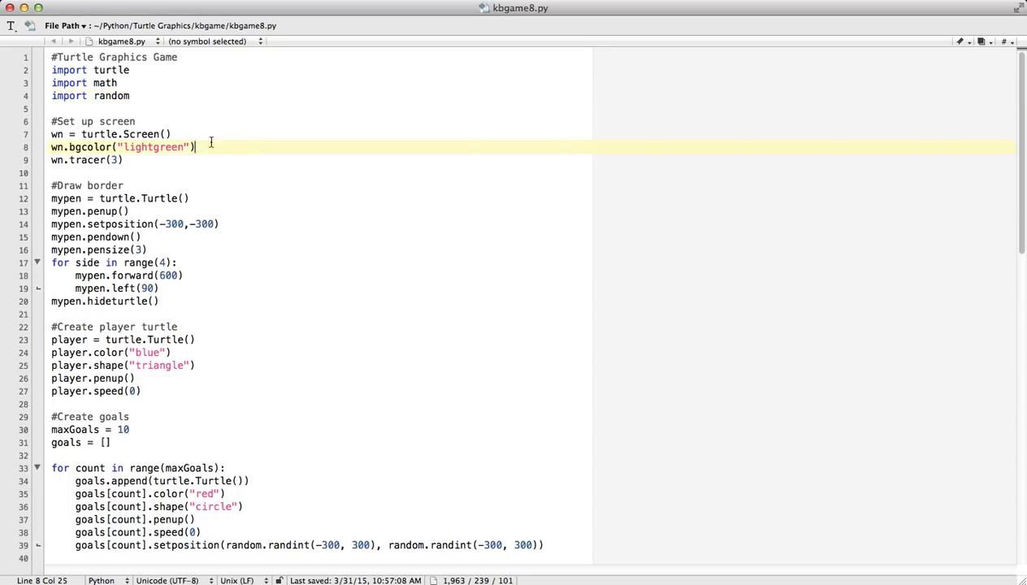
Step: Add wn.bgpic("kbgame-bg.gif") on a new line below wn.bgcolor
key(Return)
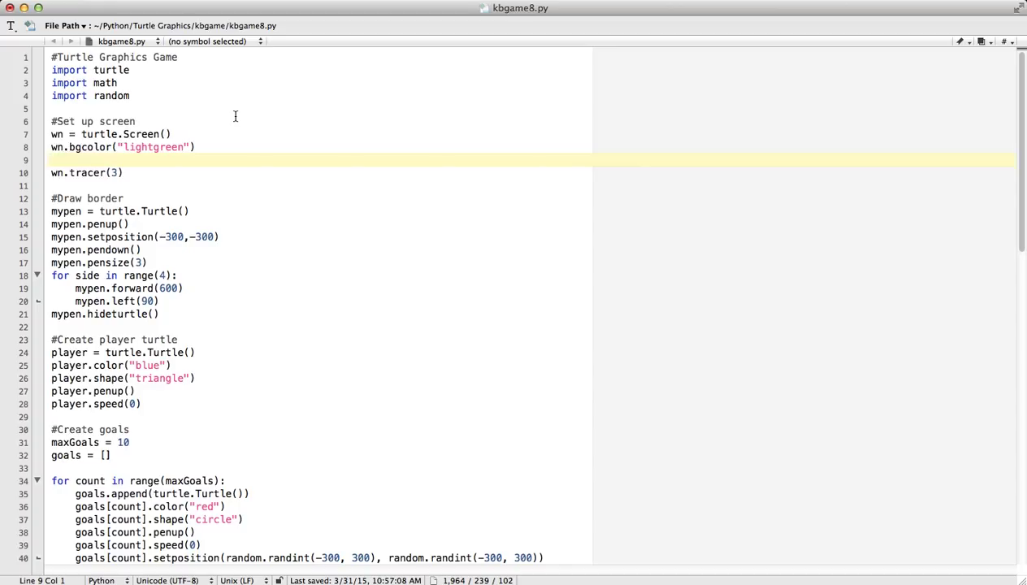
text(wn.)
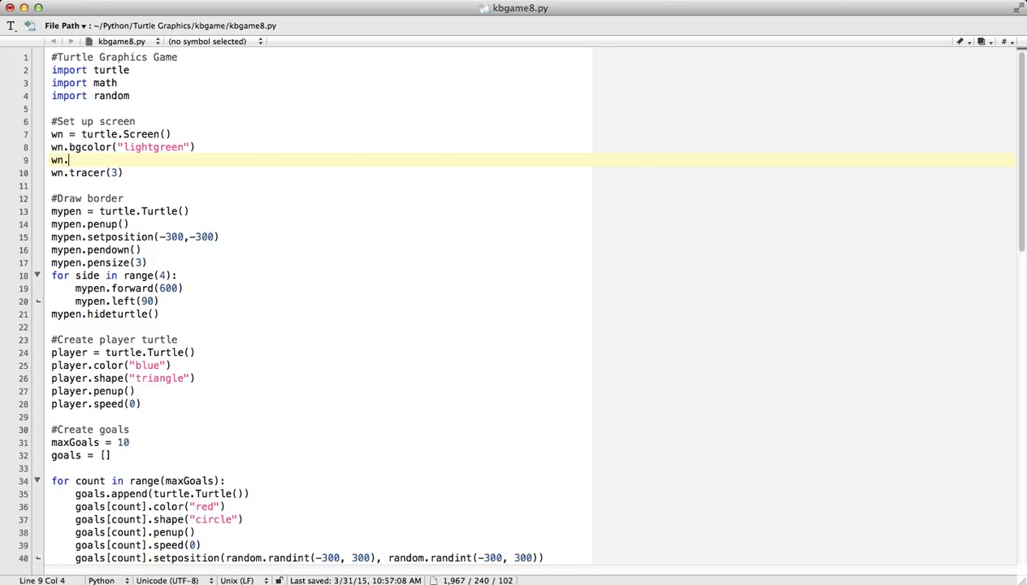
text(bgpi)
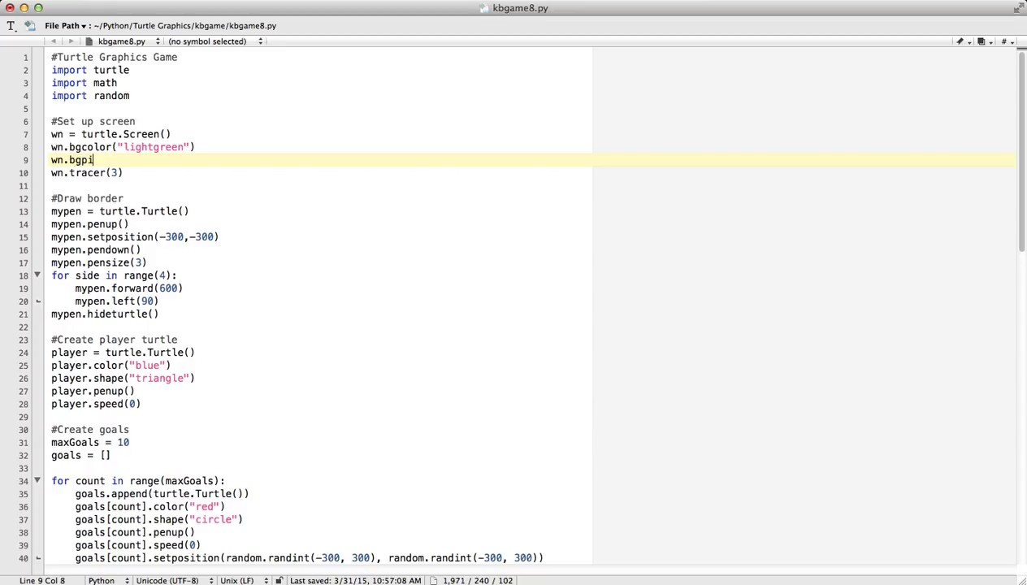
text(c(""))
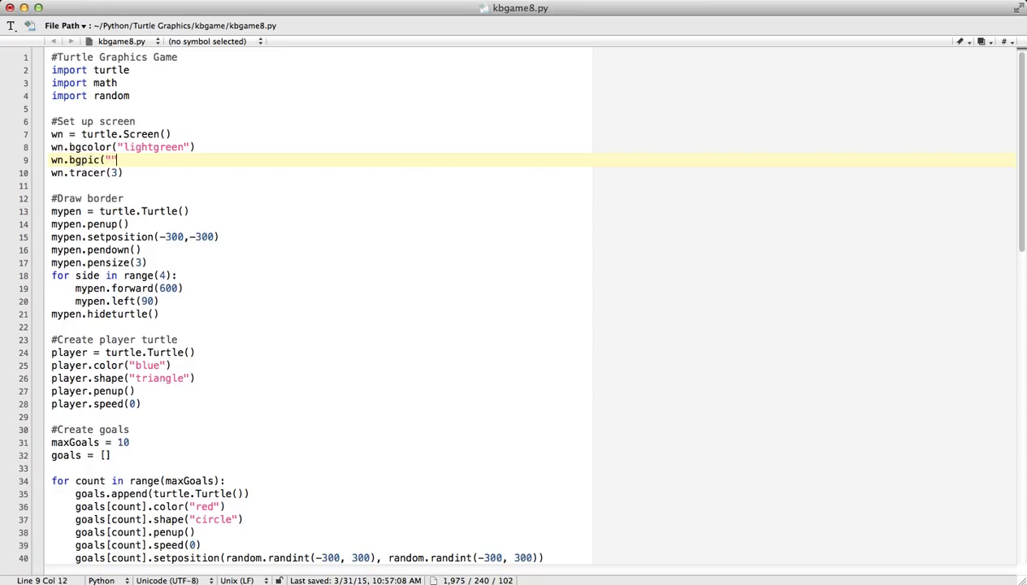
text(kb)
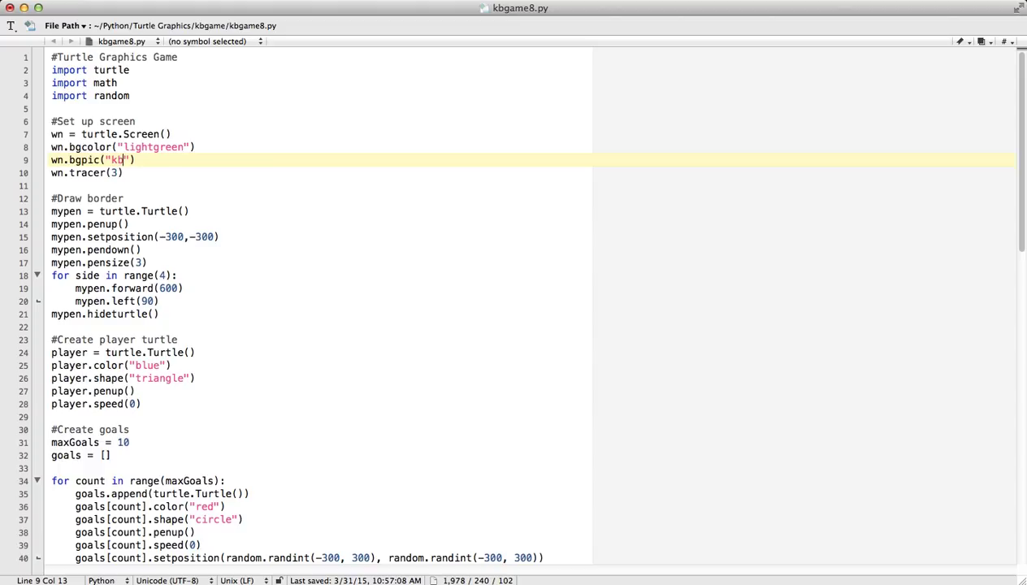
text(game-bg.gif)
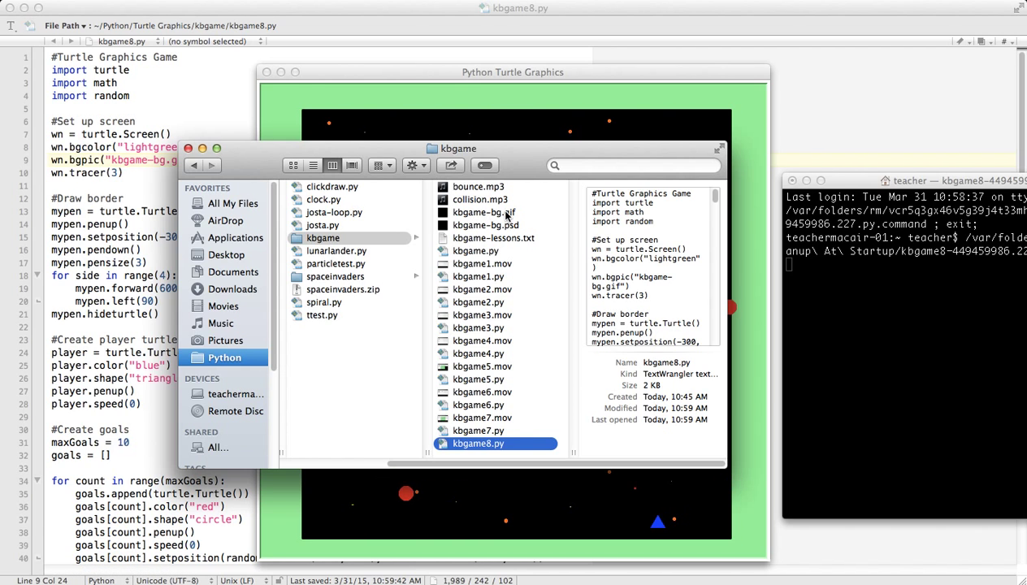
click(480, 213)
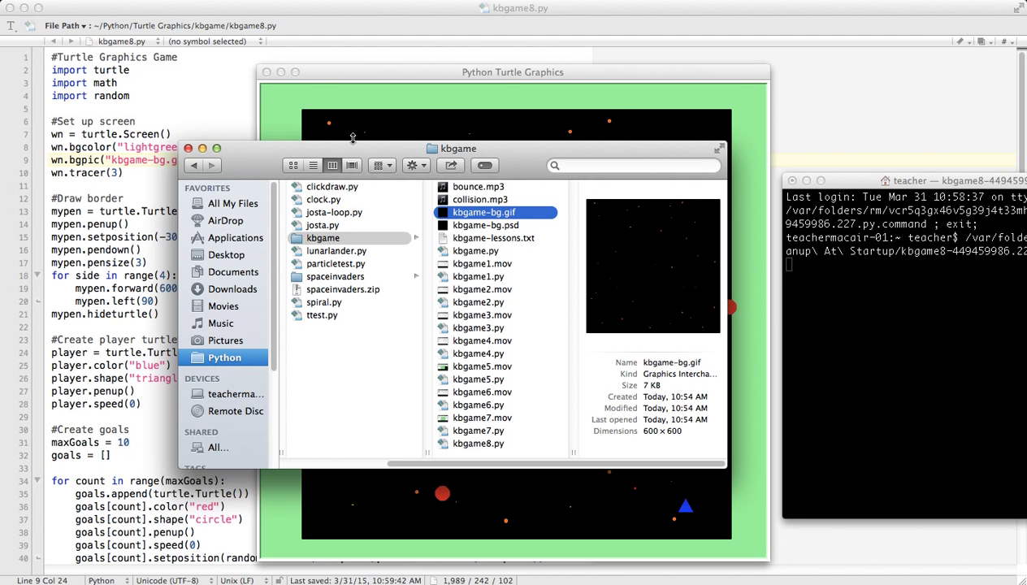
click(202, 148)
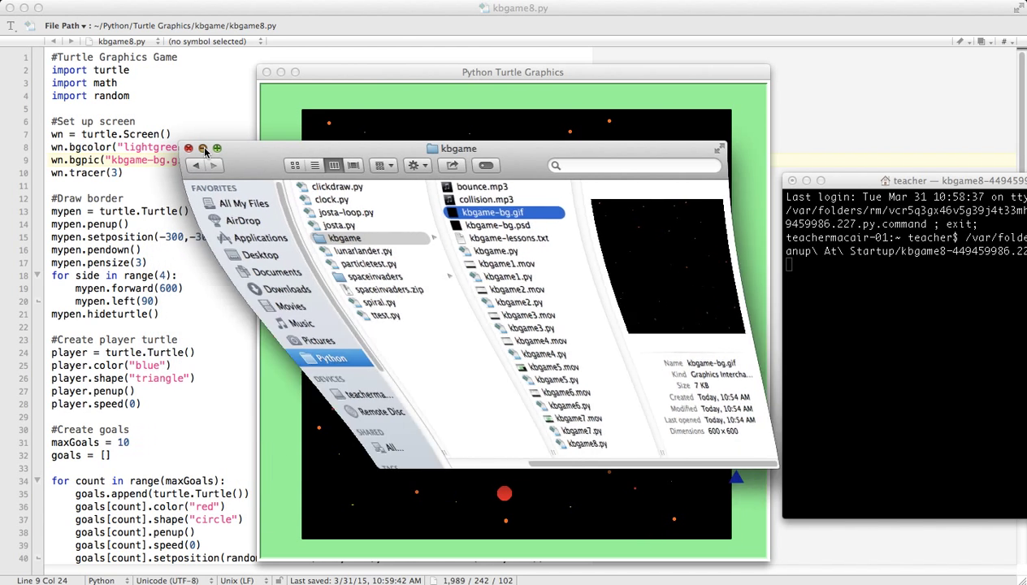
click(191, 148)
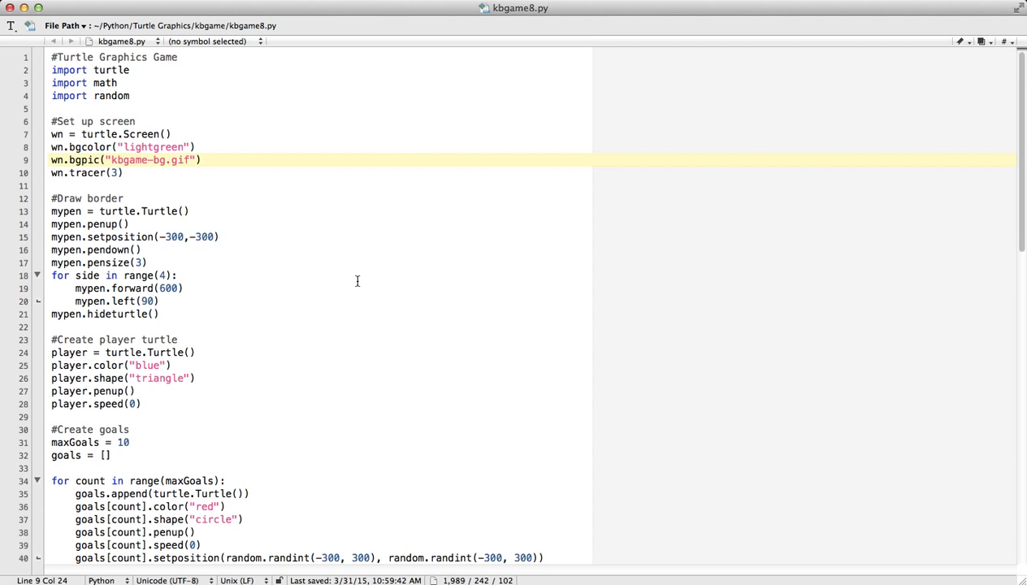
scroll(down, 3)
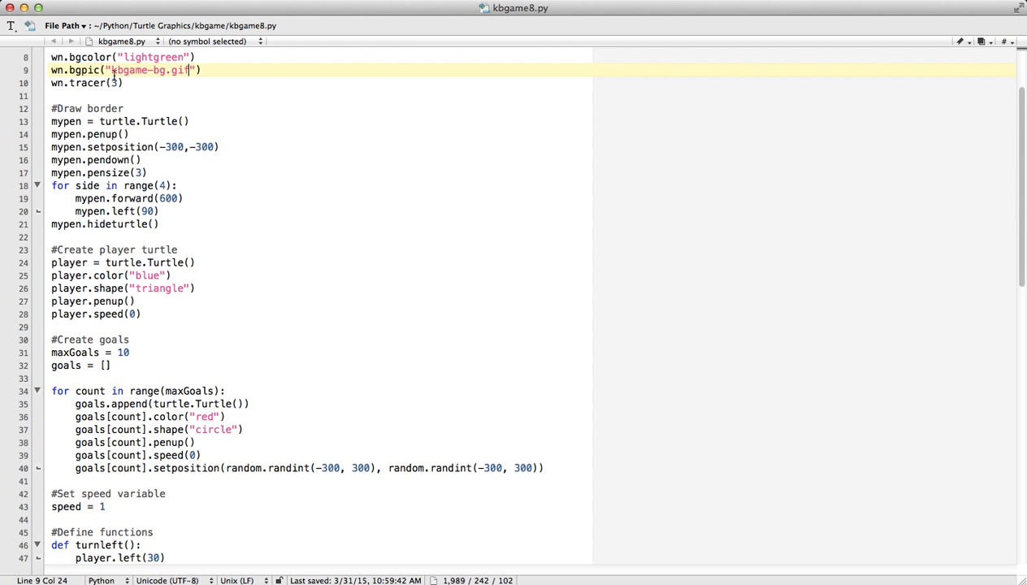
mouse_move(411, 156)
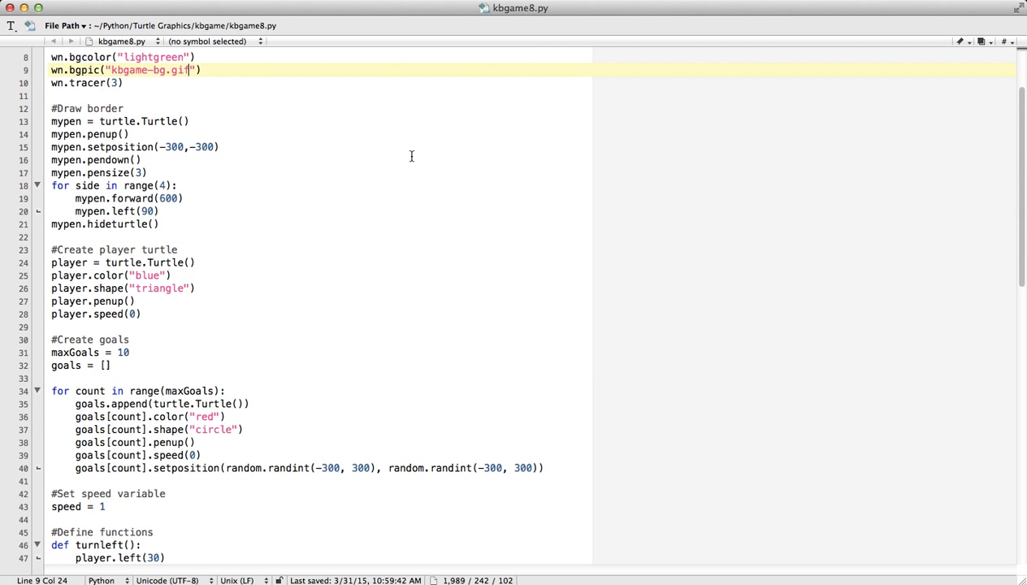
scroll(down, 3)
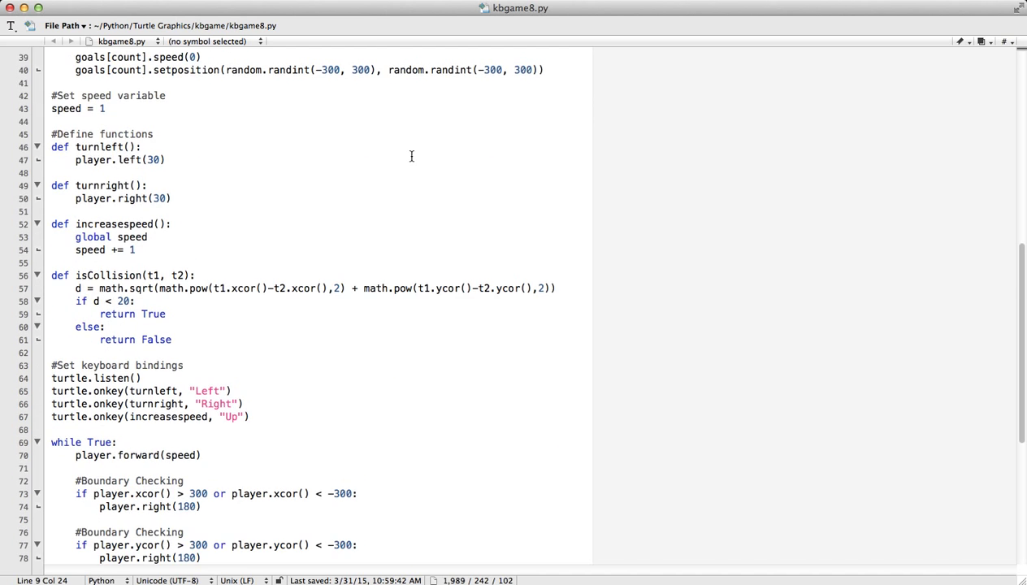
scroll(down, 3)
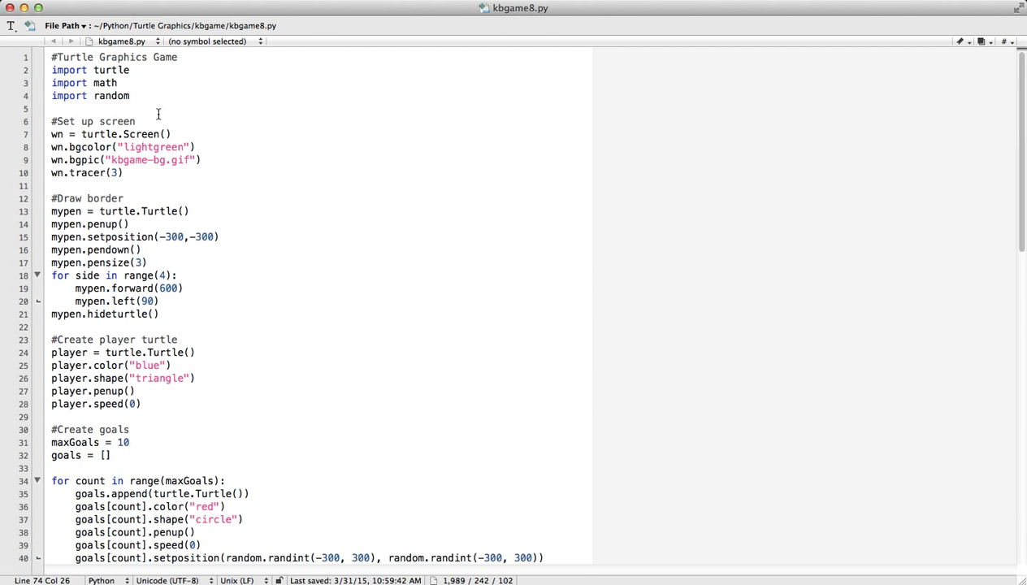
Step: Add os.system("afplay bounce.mp3&") under the player's y boundary check and both goal boundary checks
key(Enter)
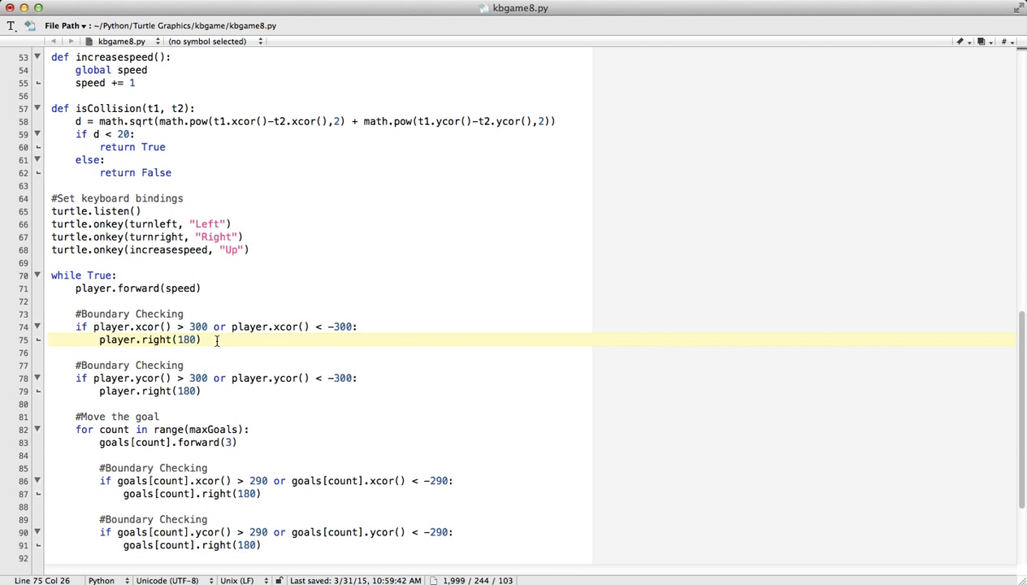
text(os.)
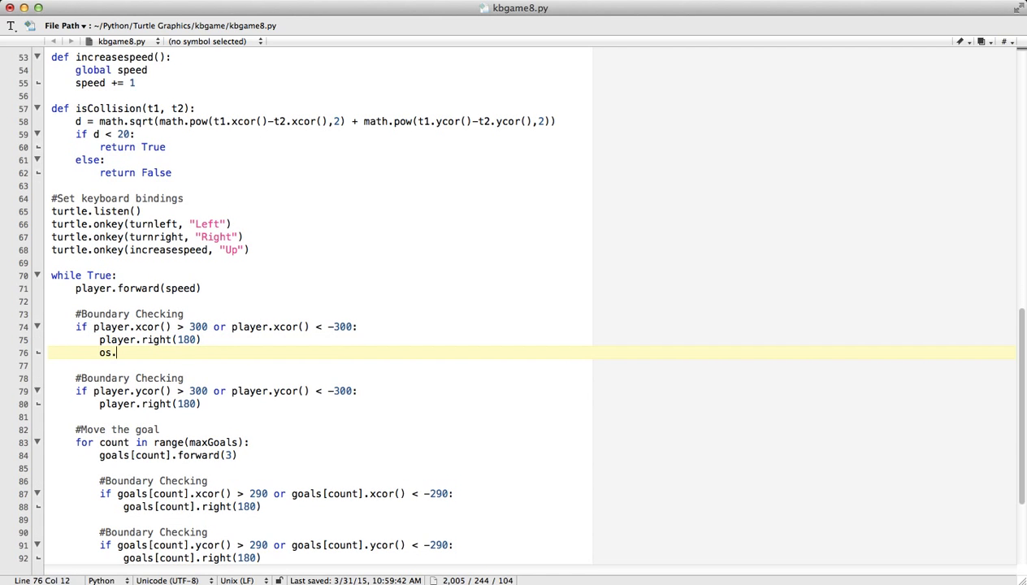
text(system("afplay)
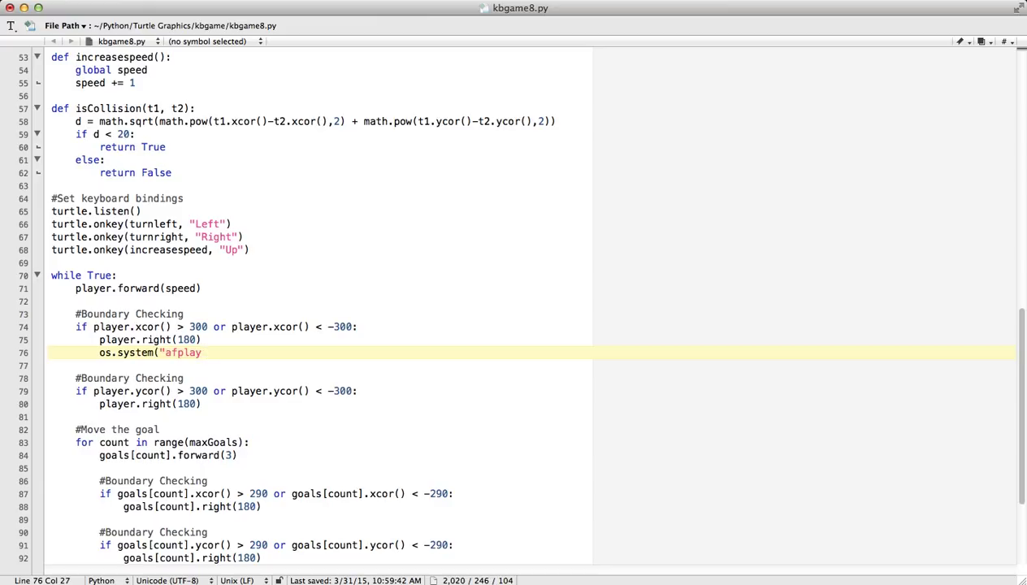
text(bounce.mp3)
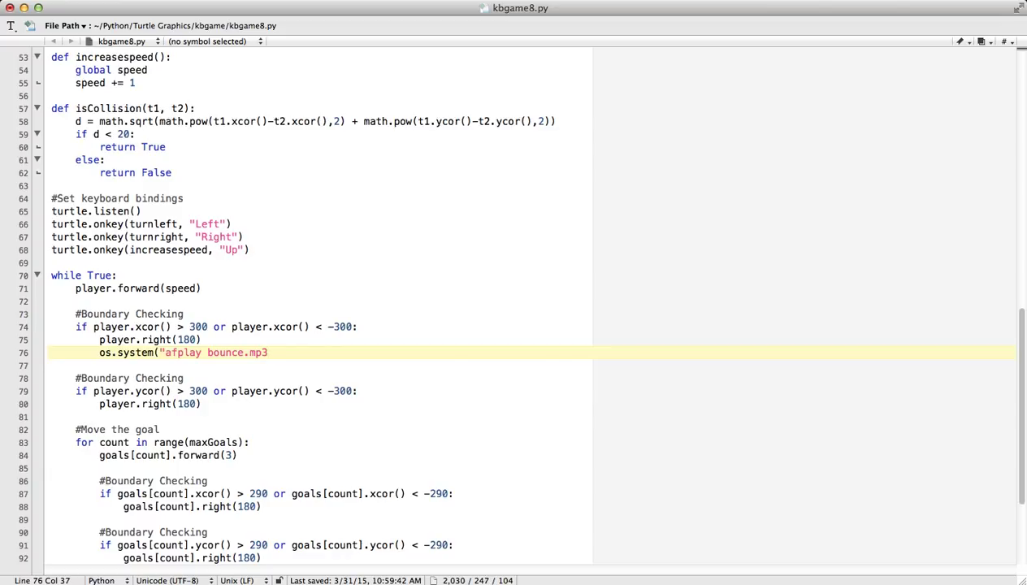
text(6)
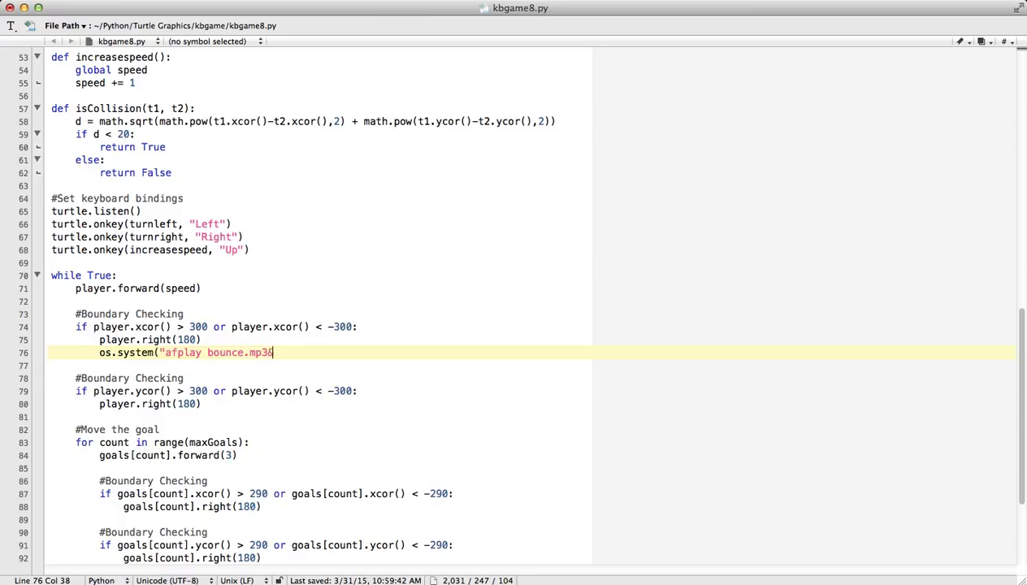
text(&"))
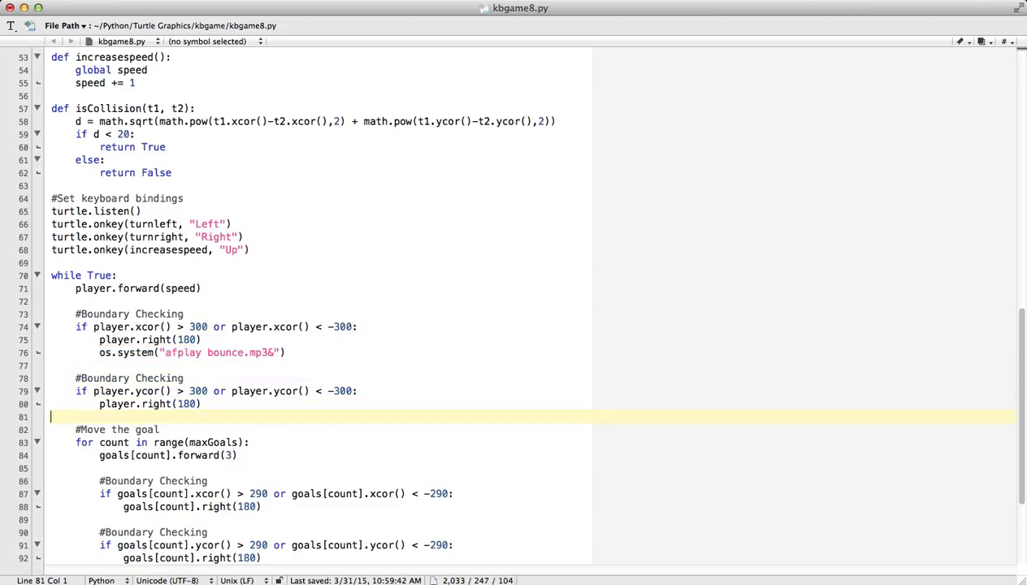
text(os.system("afplay bounce.mp3&"))
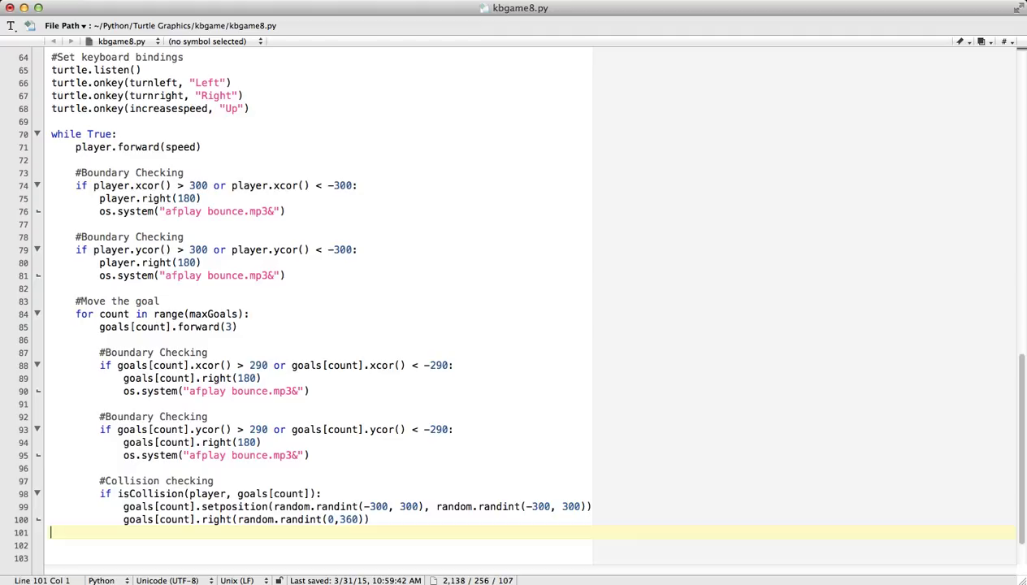
Step: Add os.system("afplay collision.mp3&") to the collision block, confirming the sound file in Finder
text(os.system("afplay bounce.mp3&"))
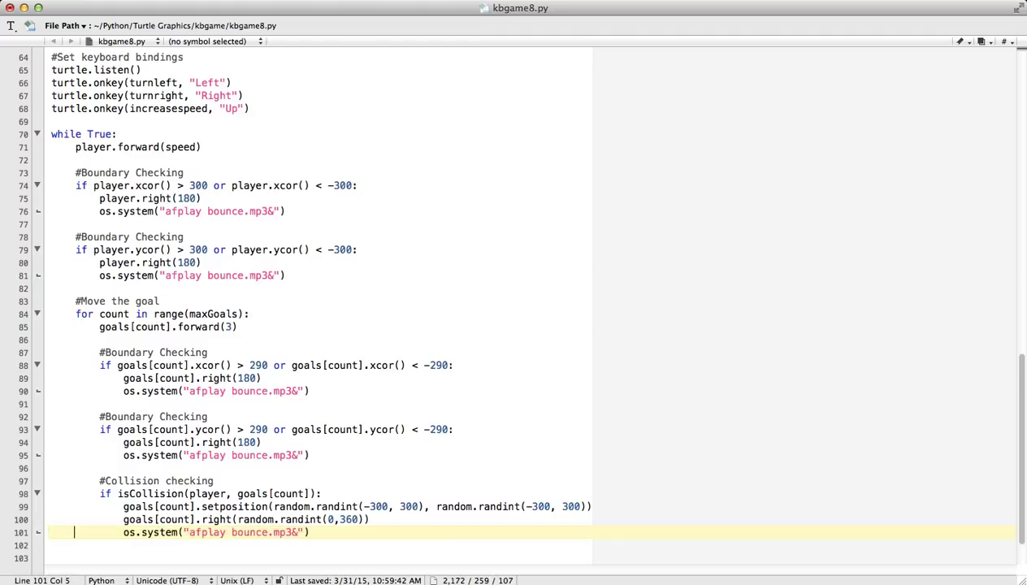
double_click(244, 533)
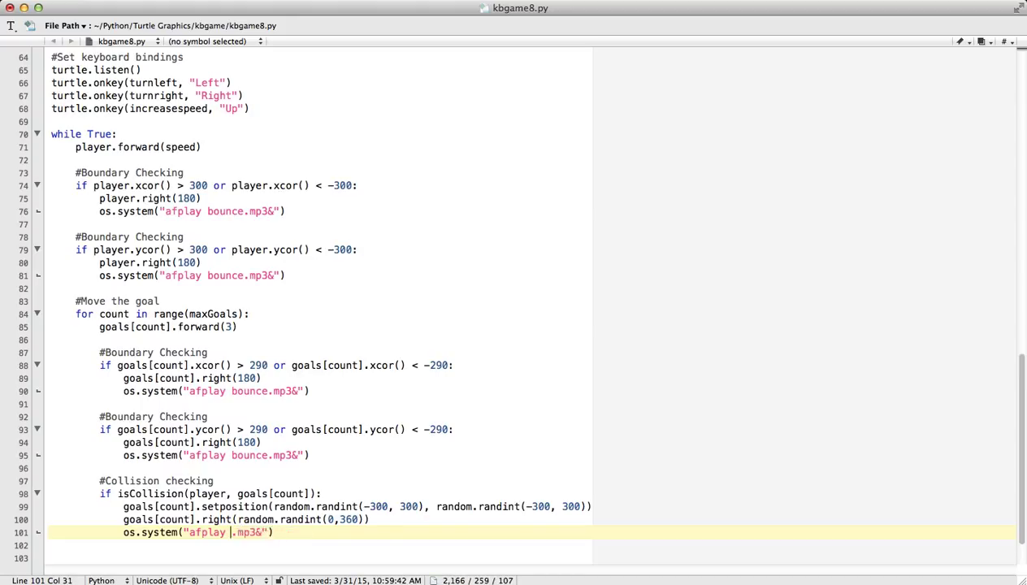
text(collision)
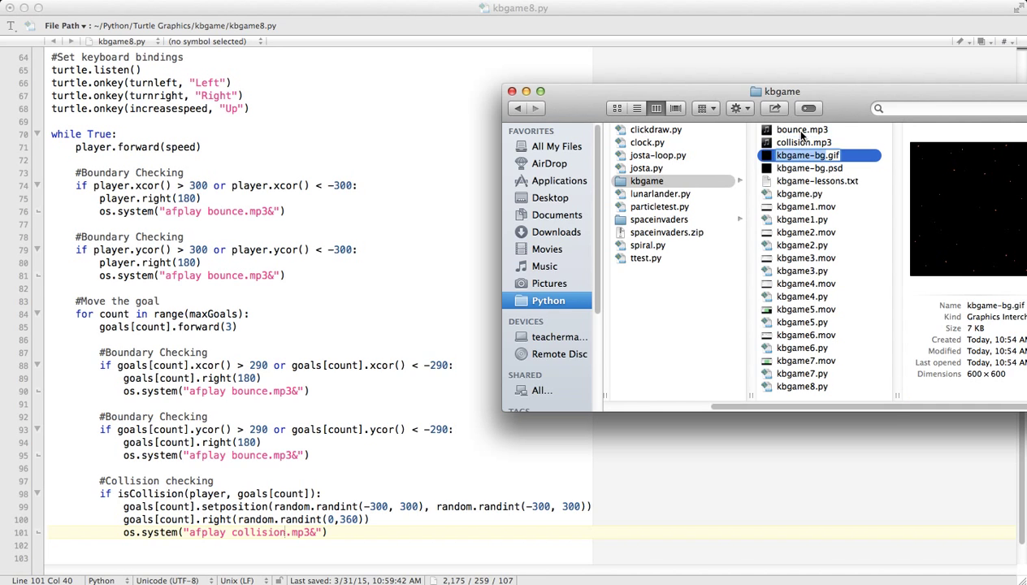
click(802, 129)
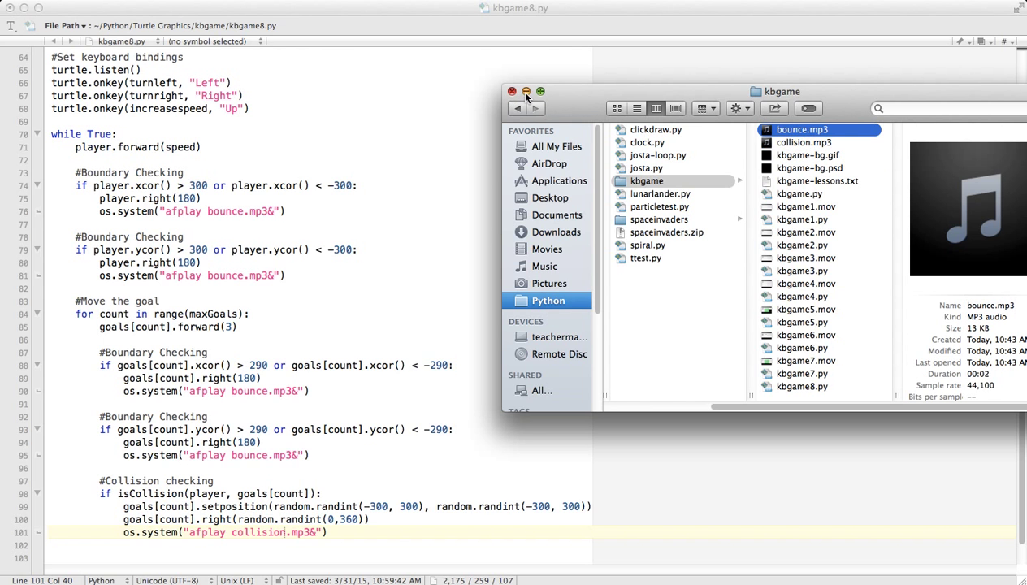
click(510, 90)
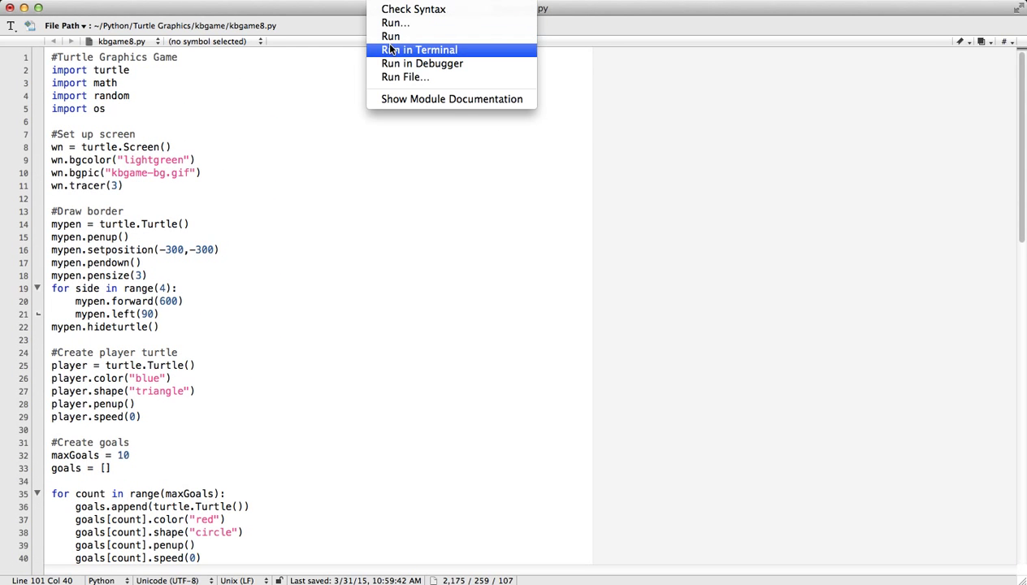
Step: Run the script in Terminal twice, then close the finished Terminal window
click(420, 49)
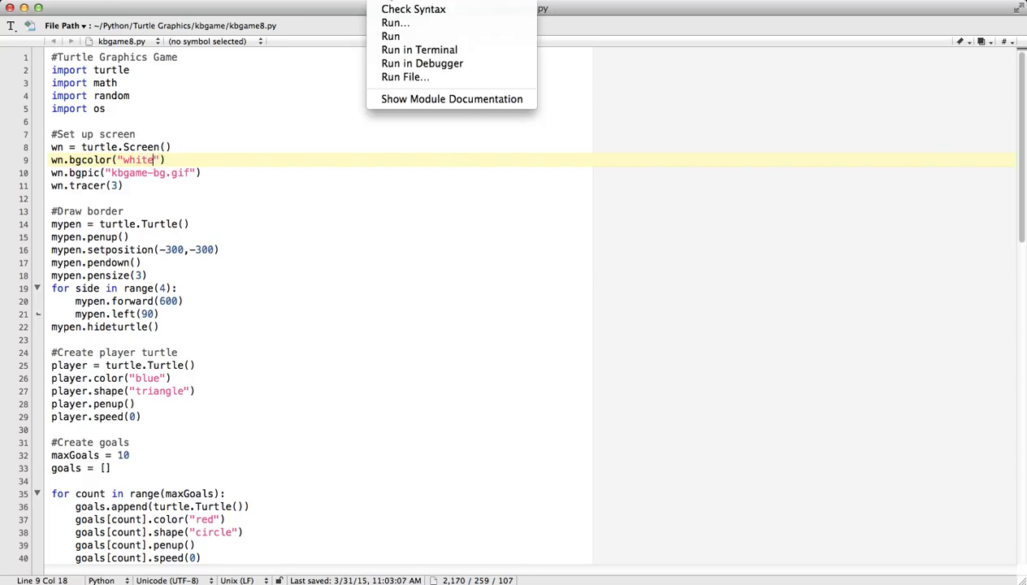
click(390, 36)
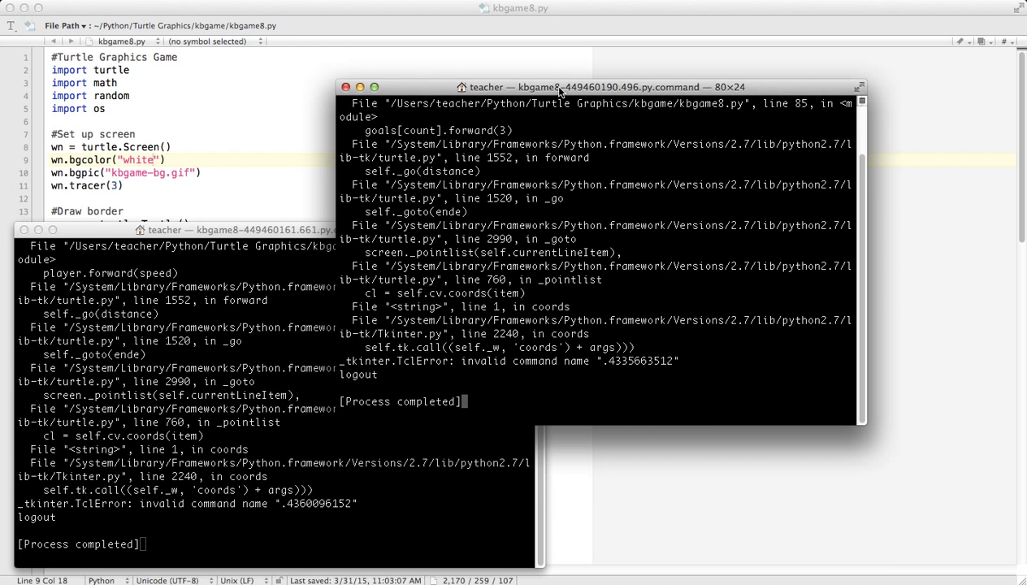
click(345, 87)
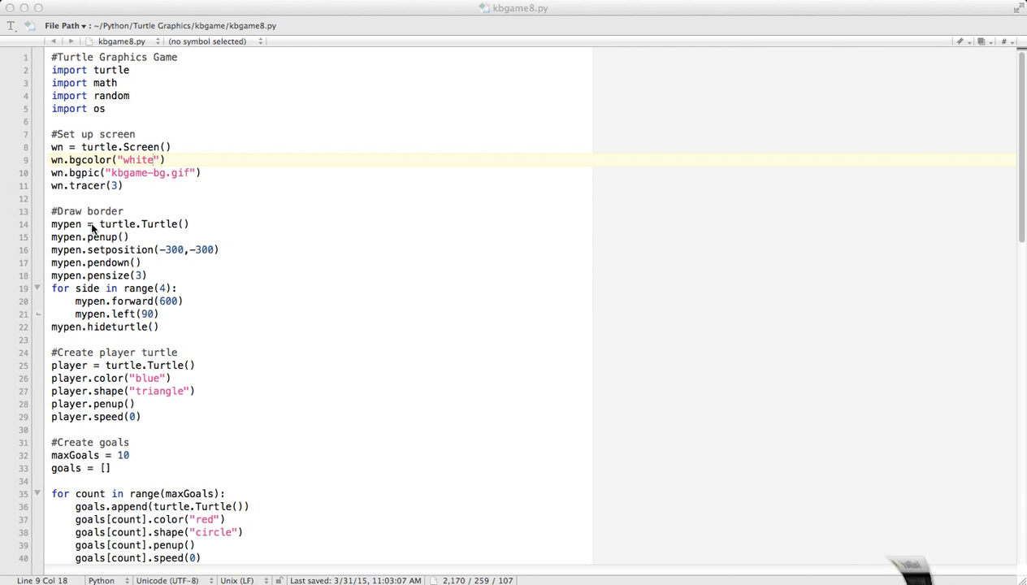
Step: Add mypen.color("white") after the border turtle creation on line 14
click(142, 276)
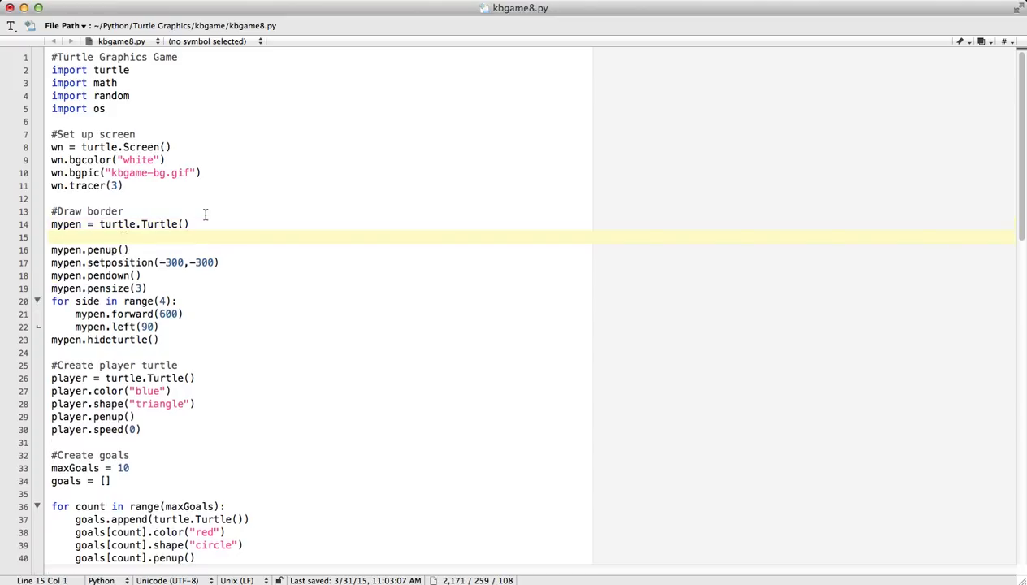
text(my)
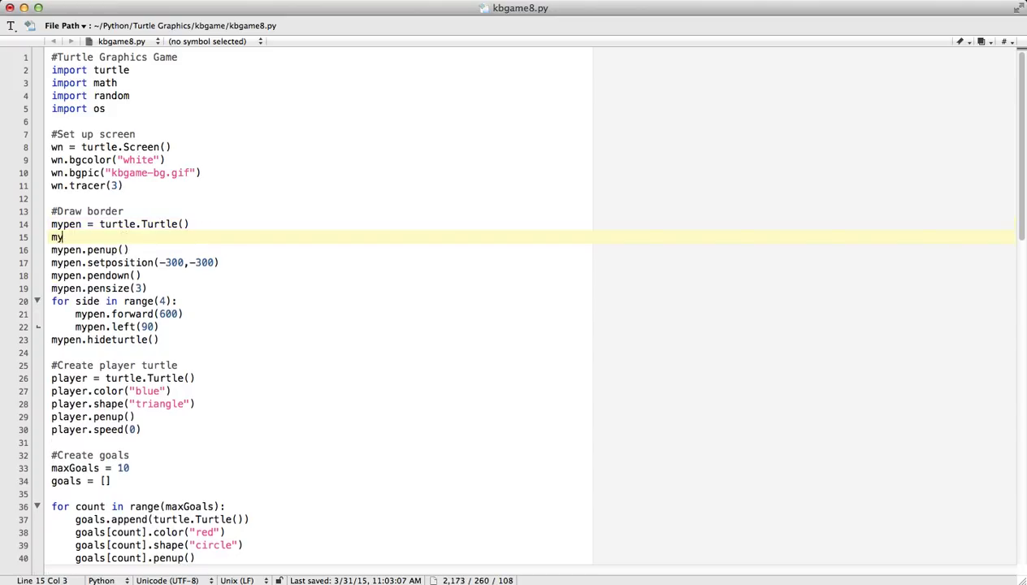
text(pen.color()
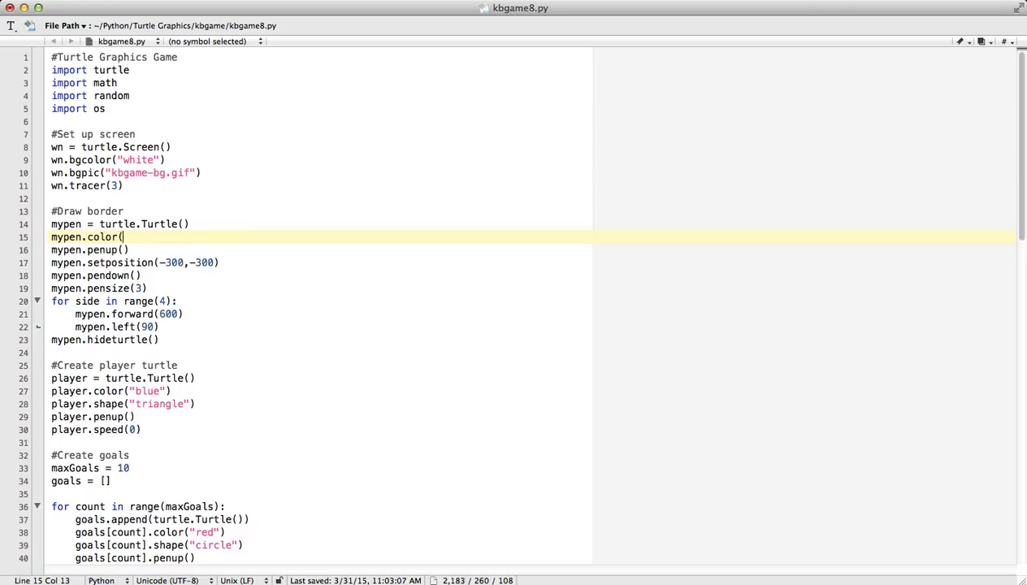
text("white"))
click(126, 159)
text(black)
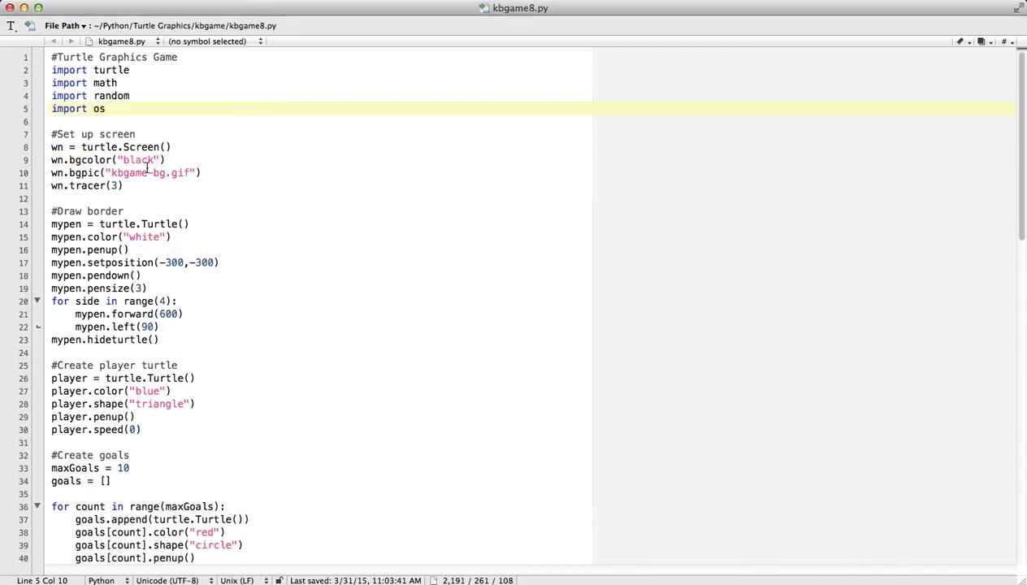
mouse_move(144, 181)
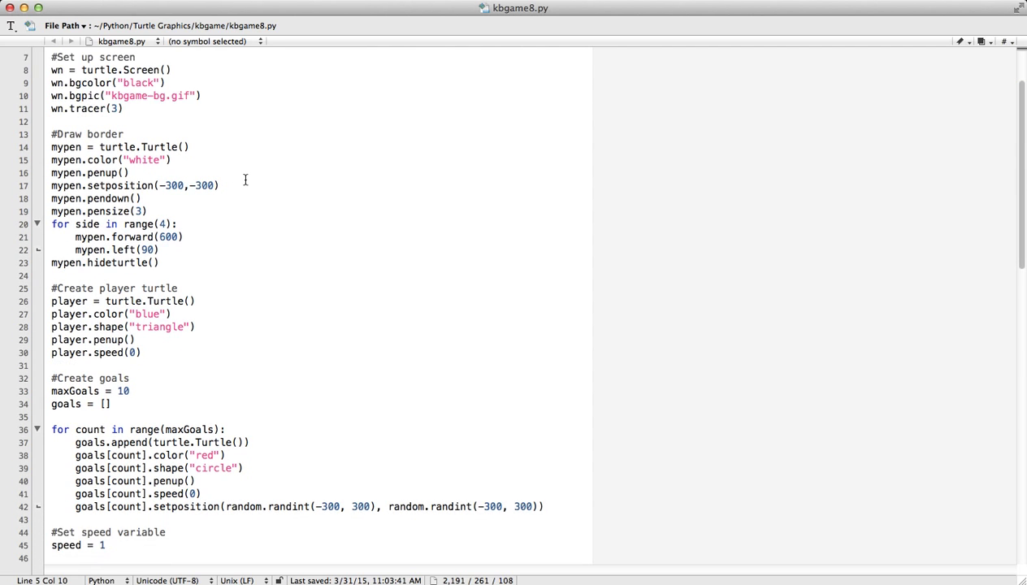
scroll(down, 3)
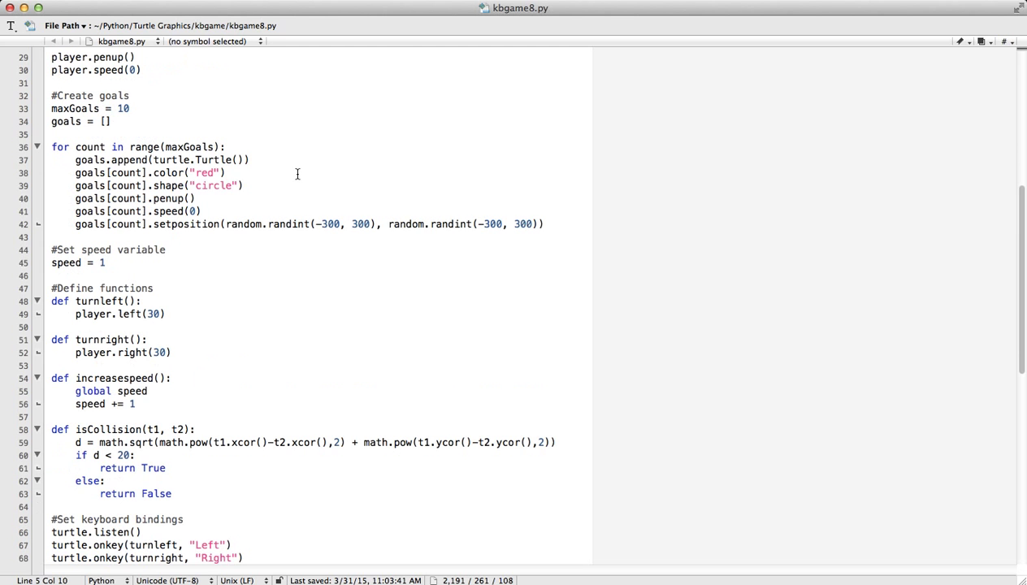
scroll(down, 3)
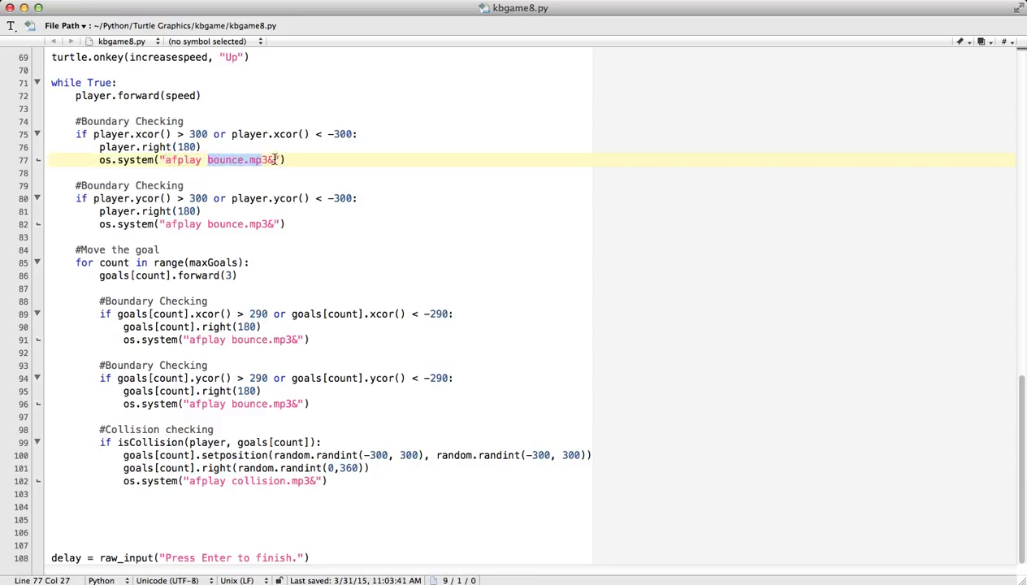
click(327, 172)
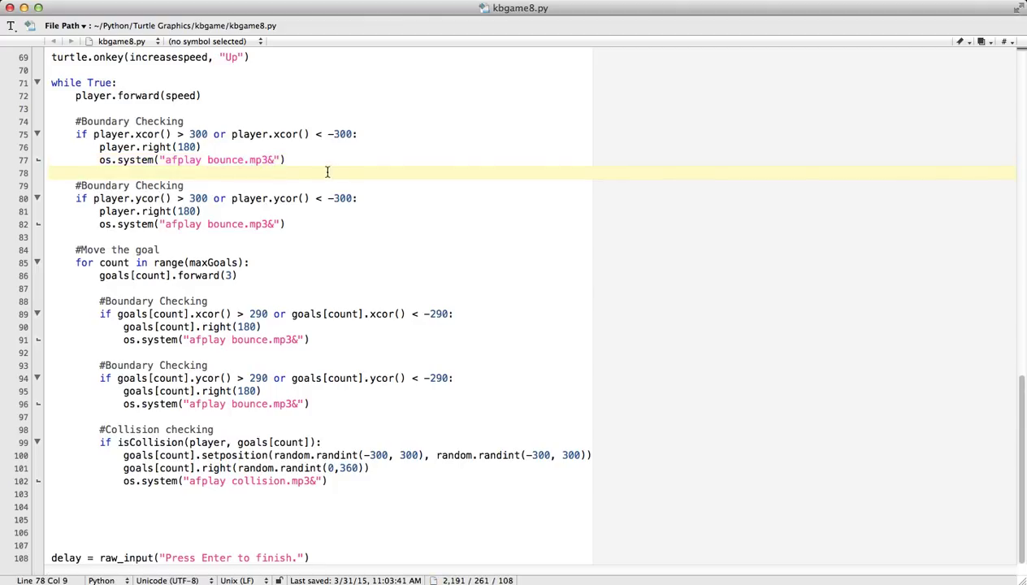